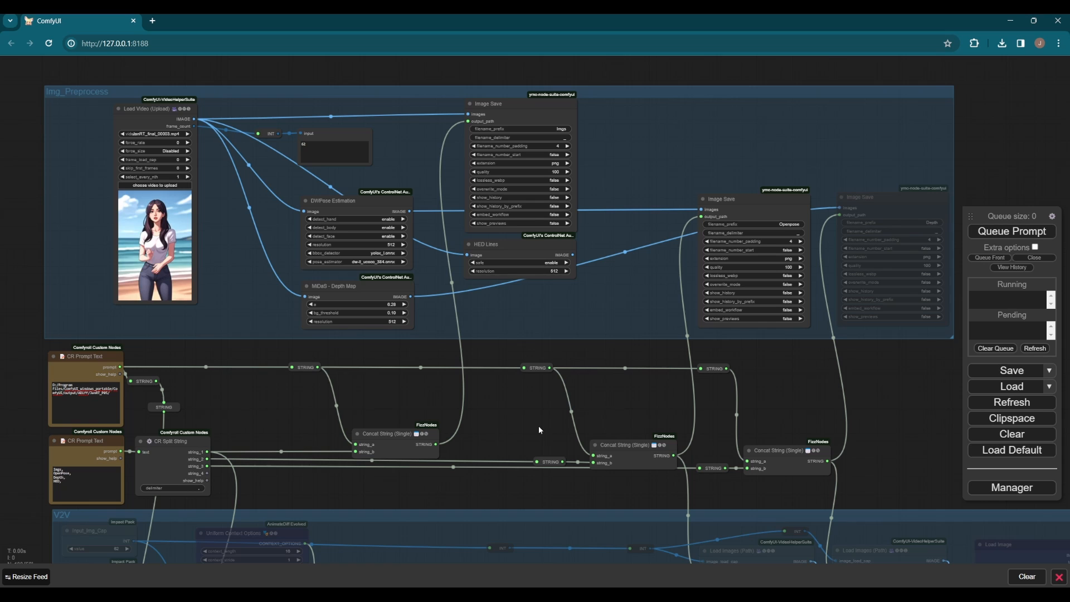
- Review the workflow groups and settings down through the graph before running
{"action": "scroll", "scroll_direction": "down", "scroll_amount": 3}
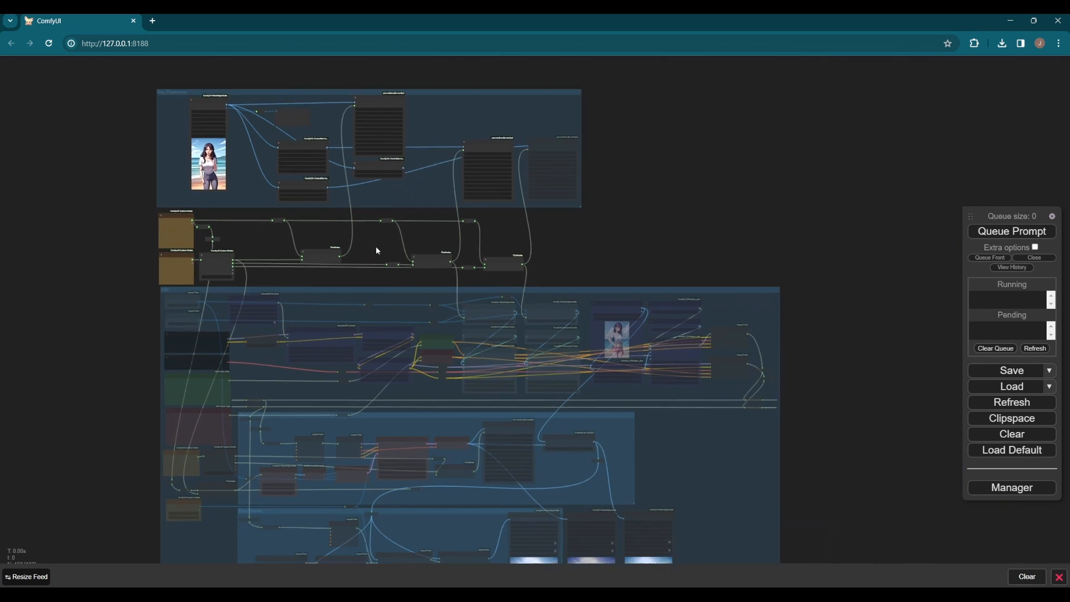
{"action": "scroll", "scroll_direction": "down", "scroll_amount": 3}
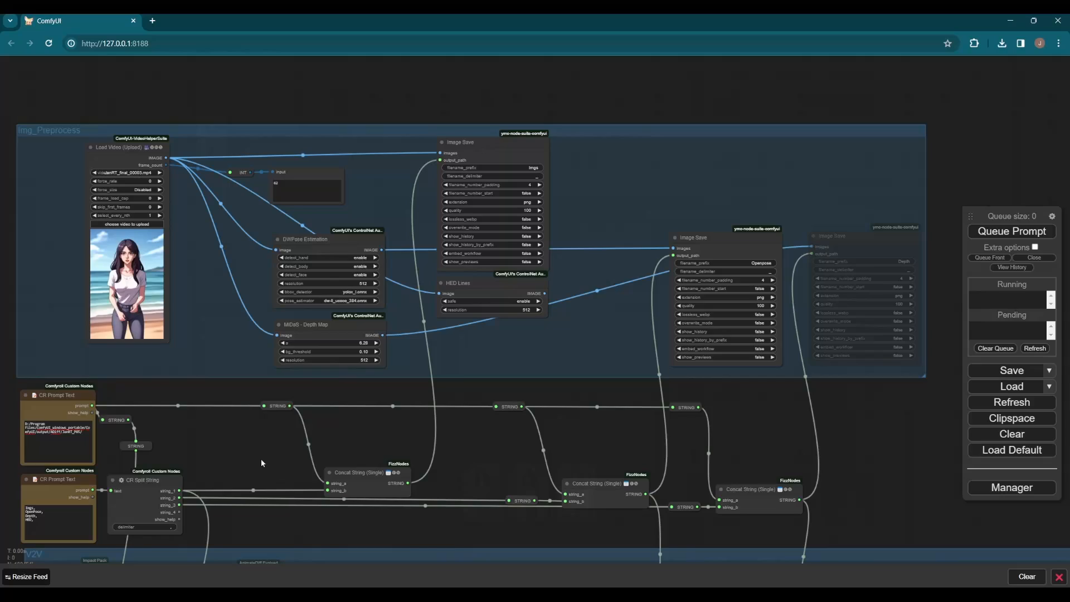
{"action": "scroll", "scroll_direction": "down", "scroll_amount": 3}
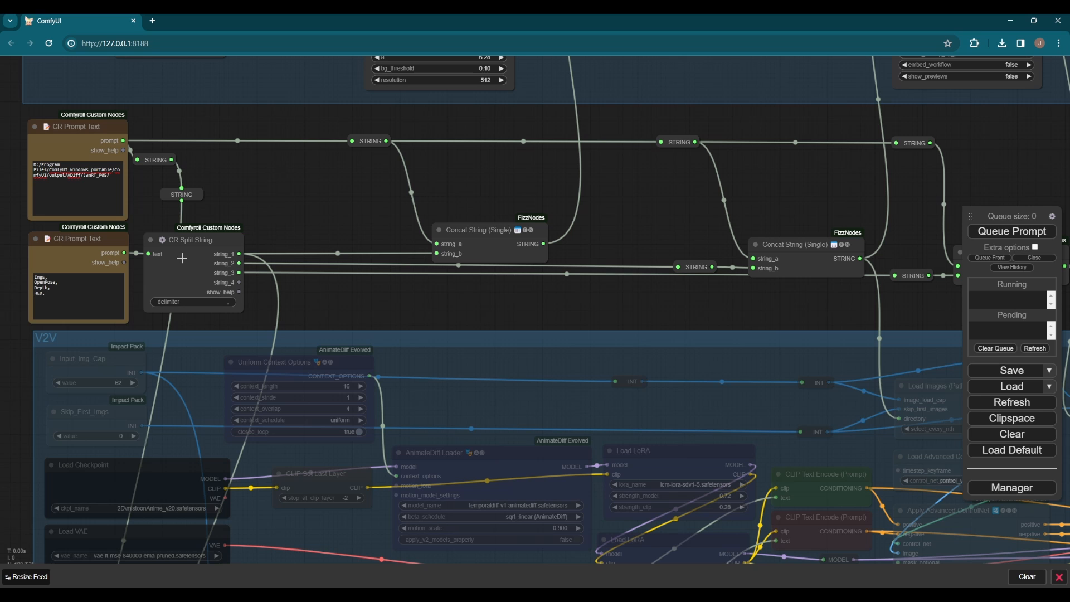
{"action": "mouse_move", "coordinate": [512, 284]}
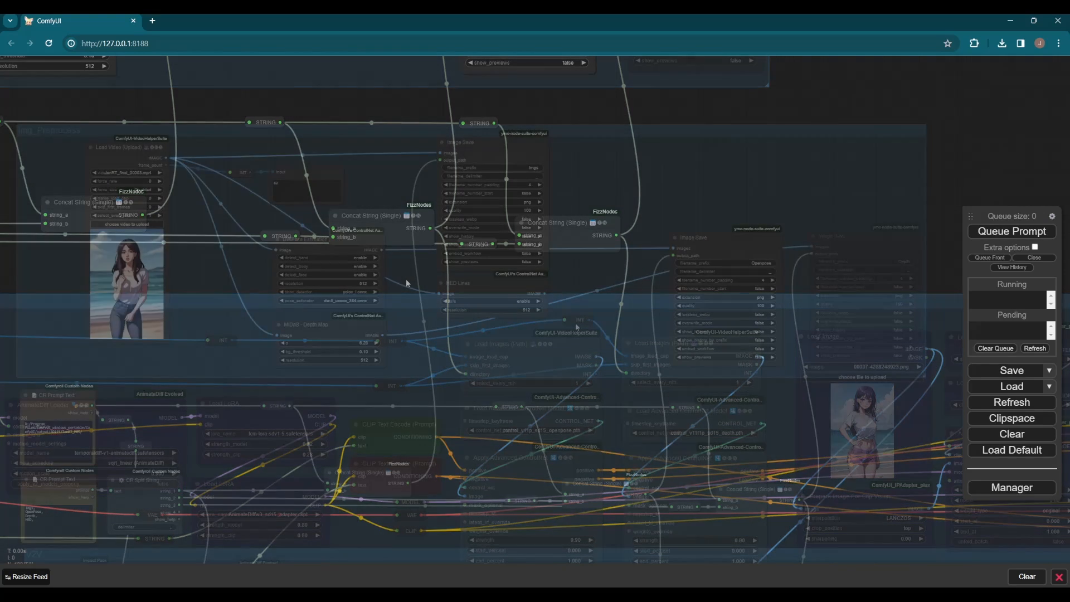
{"action": "left_click", "coordinate": [1011, 230]}
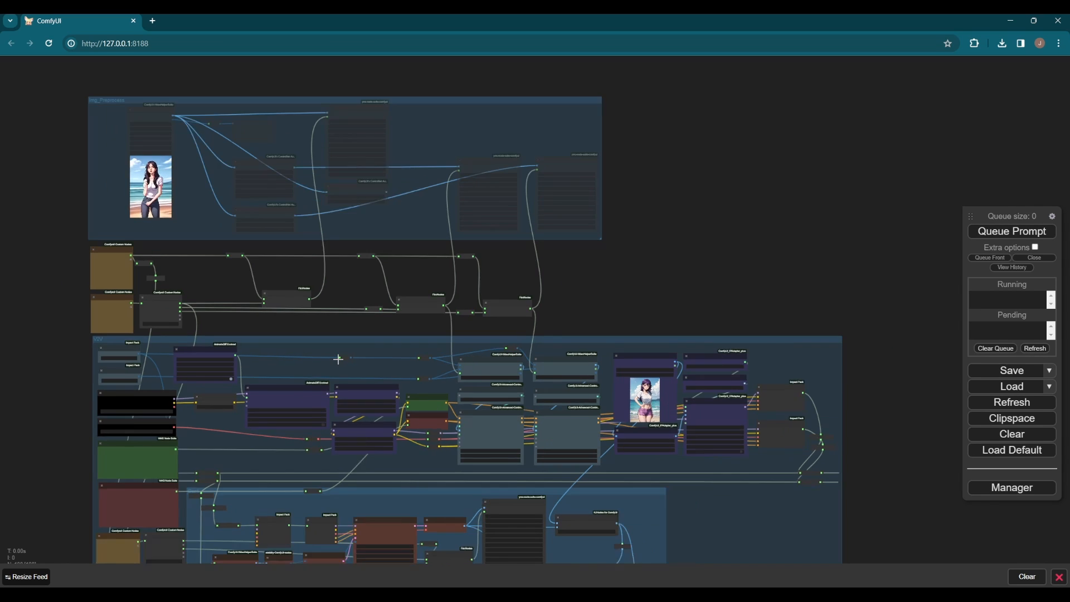
{"action": "scroll", "scroll_direction": "down", "scroll_amount": 3}
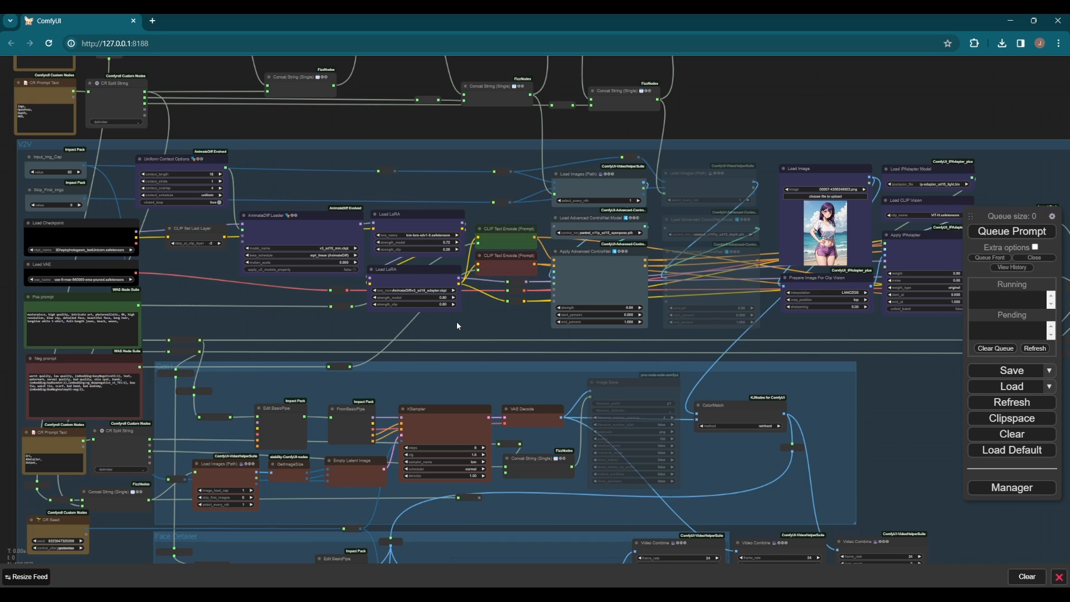
{"action": "mouse_move", "coordinate": [255, 309]}
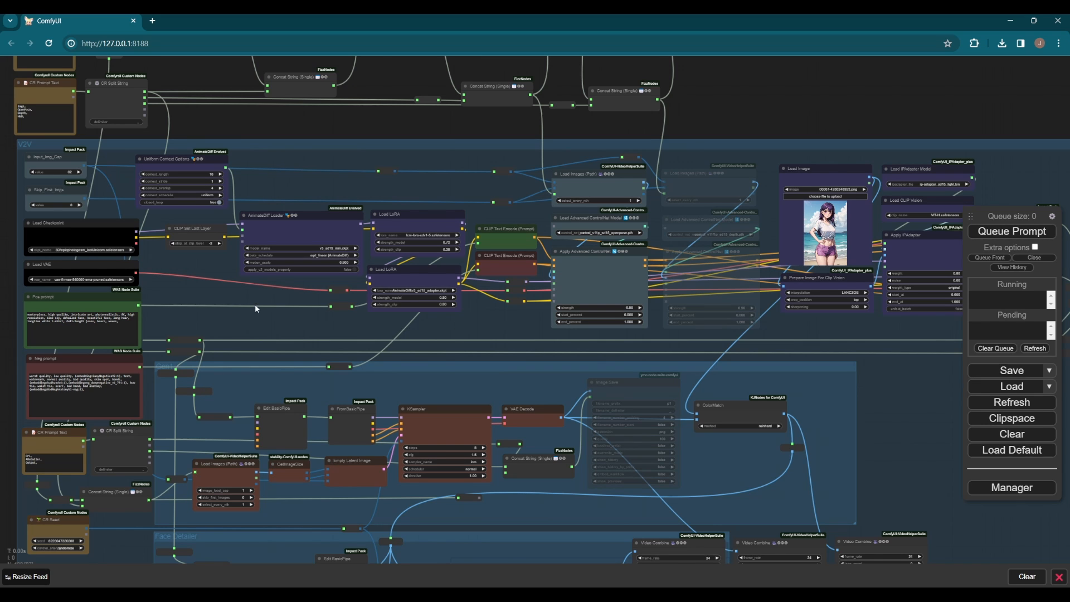
{"action": "scroll", "scroll_direction": "down", "scroll_amount": 3}
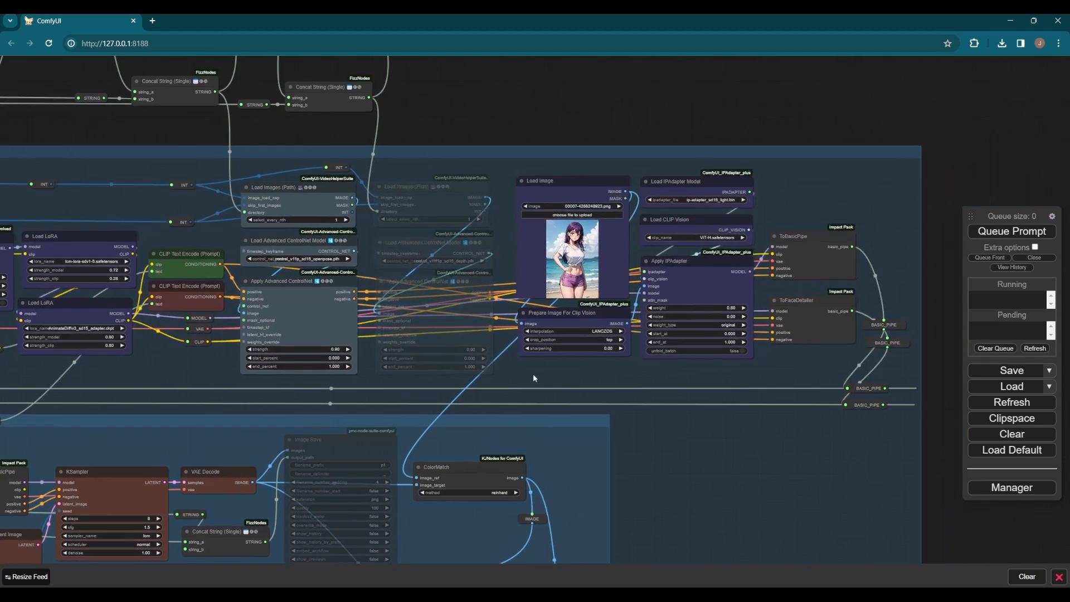
{"action": "mouse_move", "coordinate": [680, 328]}
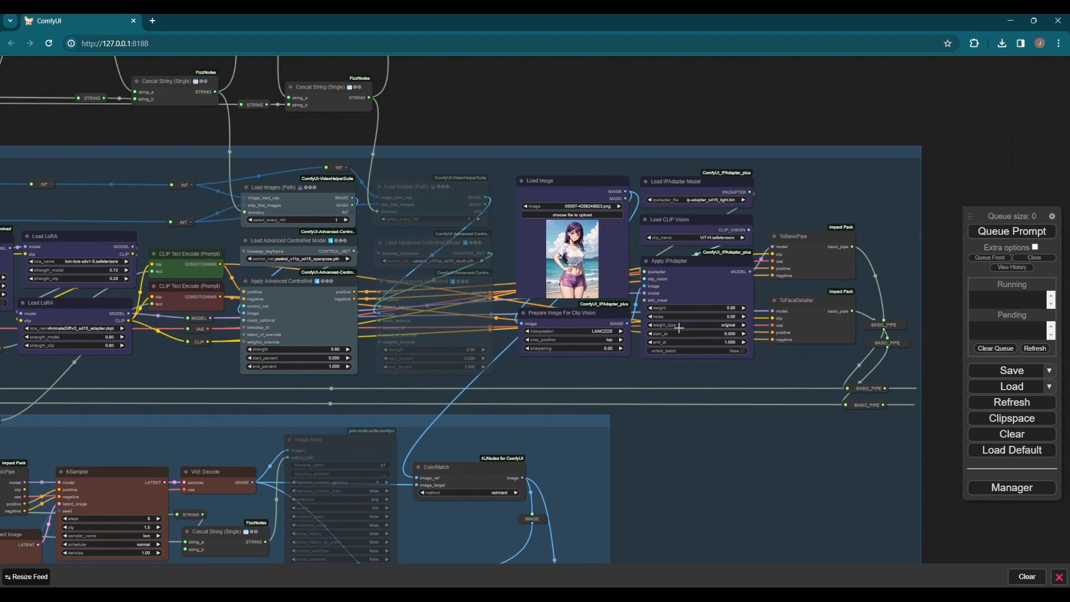
{"action": "mouse_move", "coordinate": [671, 383]}
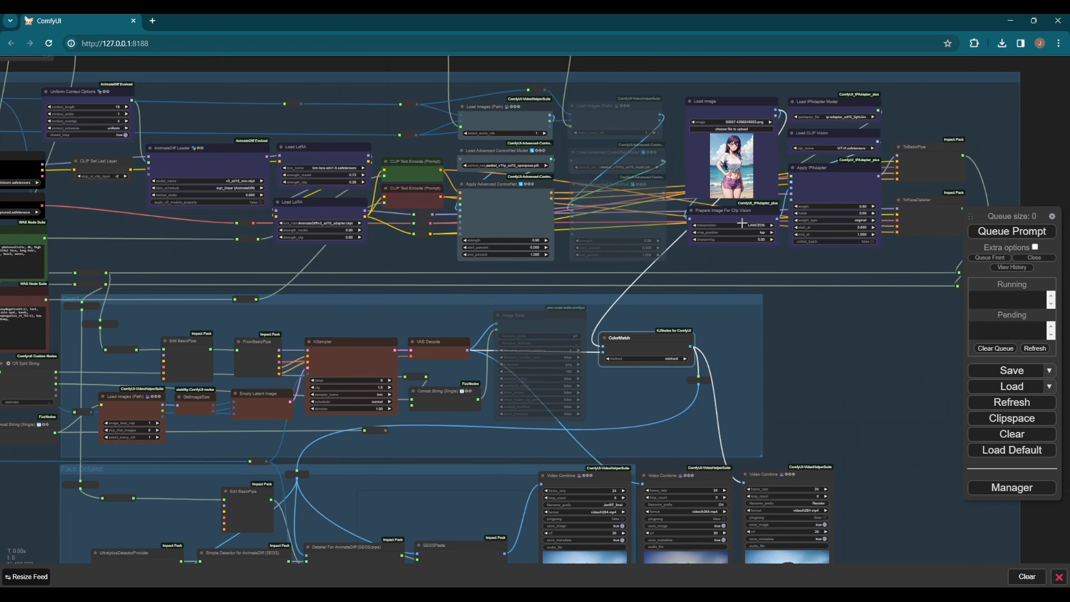
{"action": "mouse_move", "coordinate": [736, 258]}
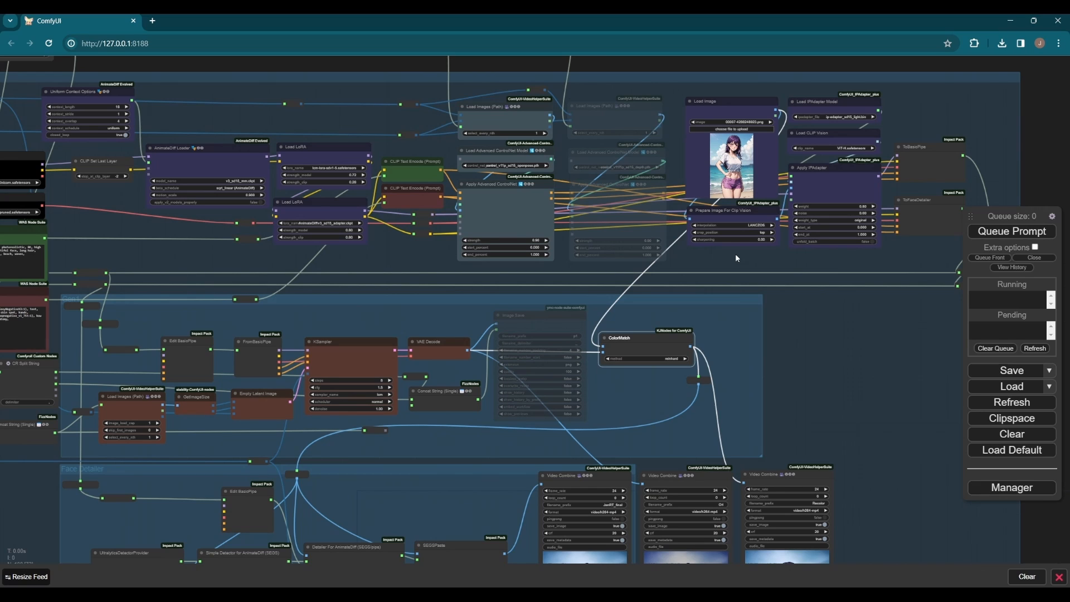
{"action": "left_click", "coordinate": [730, 102]}
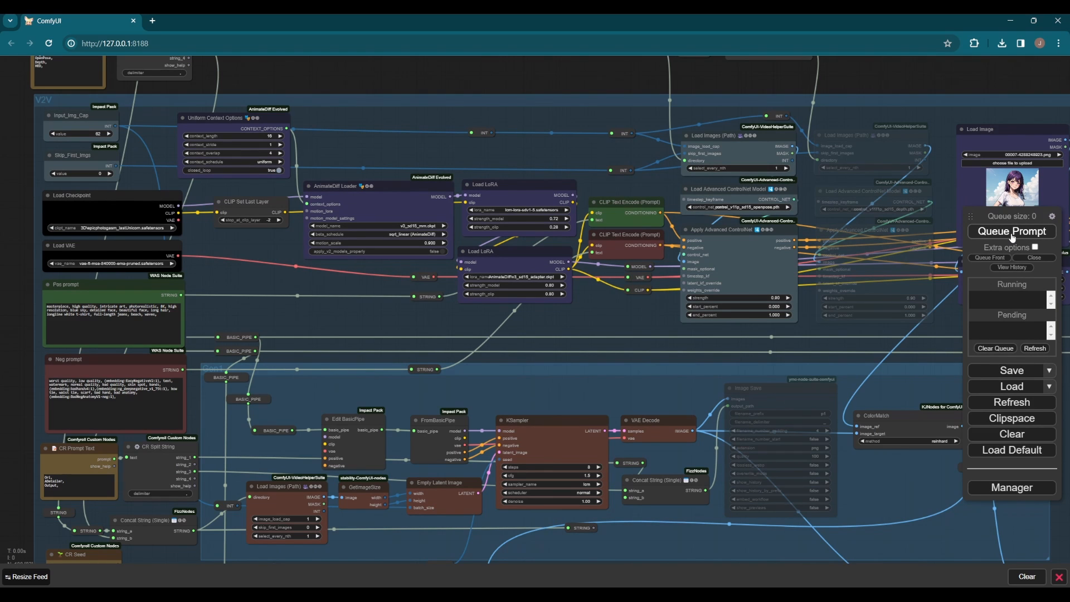
- Queue the prompt and watch the Face Detailer Video Combine nodes render the beach-girl previews
{"action": "left_click", "coordinate": [1012, 231]}
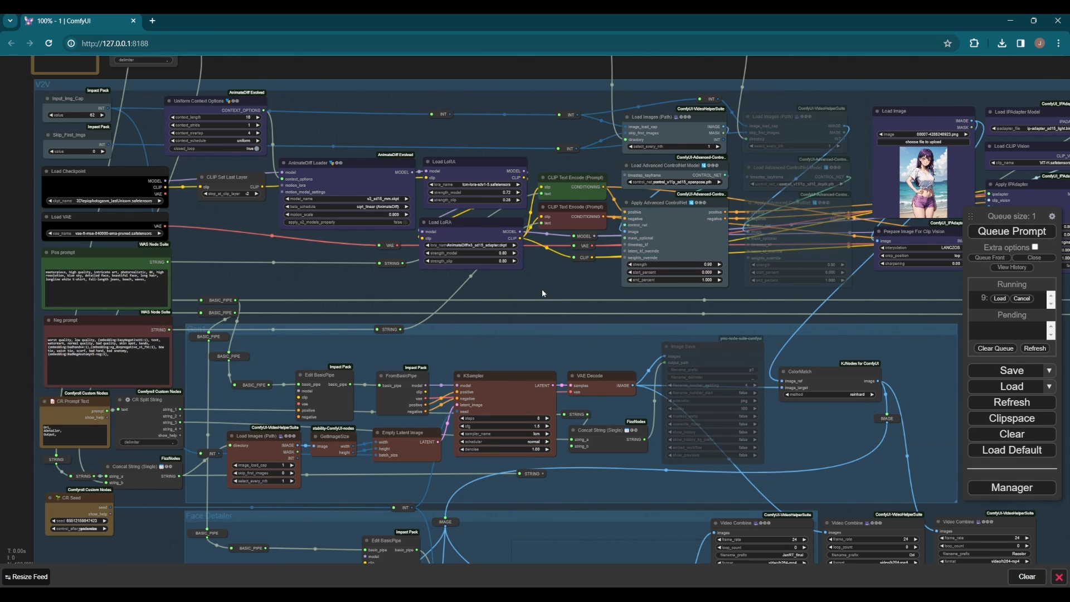
{"action": "scroll", "scroll_direction": "down", "scroll_amount": 3}
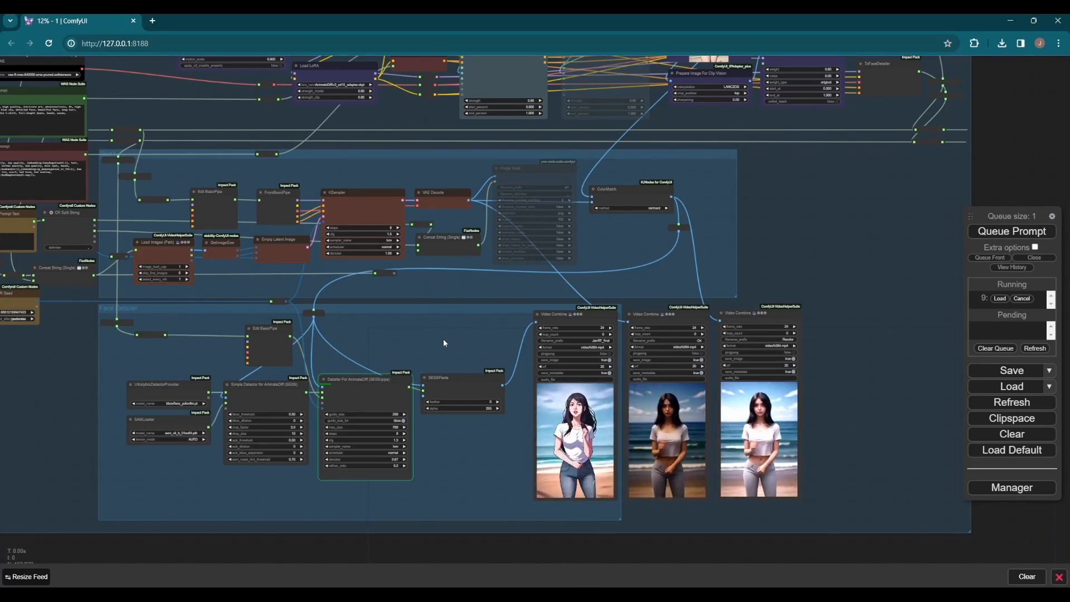